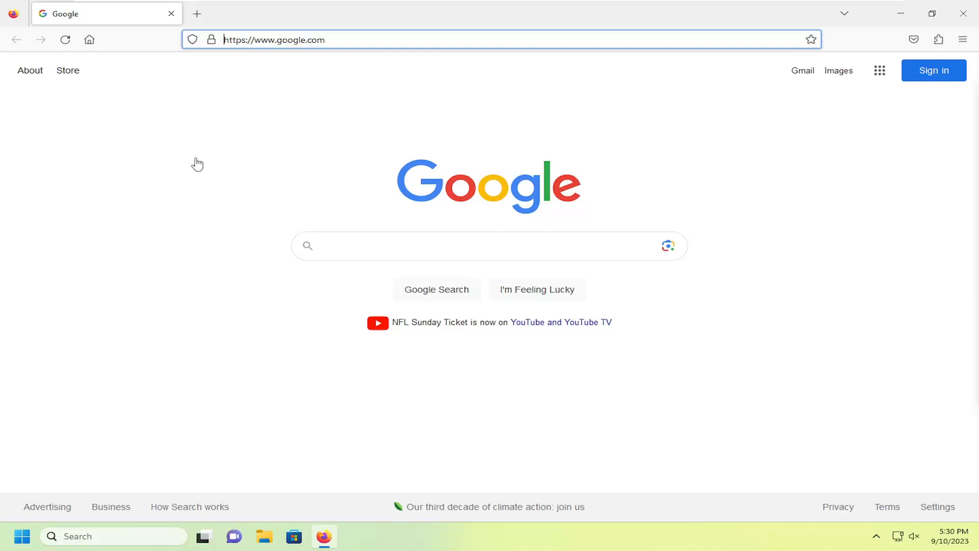
pyautogui.moveTo(933, 71)
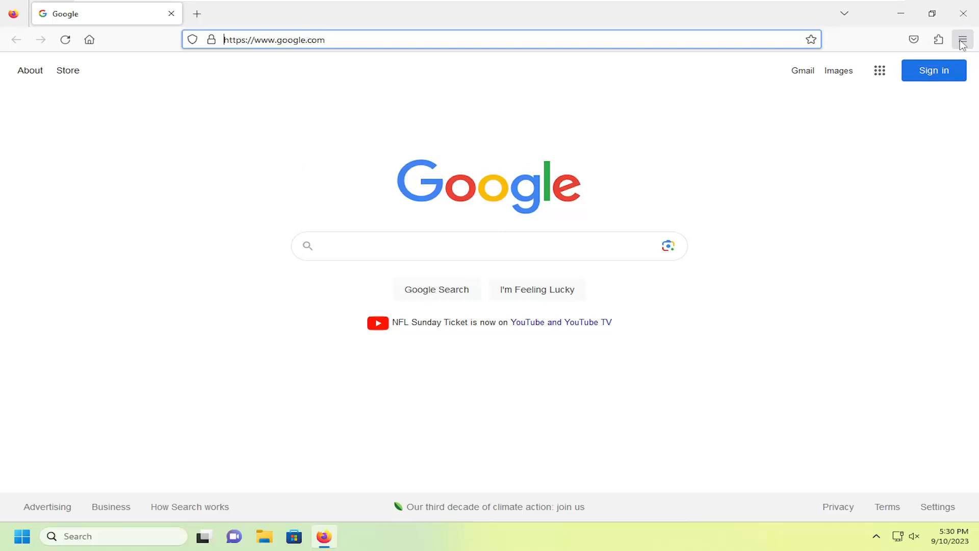
# Step: Open Firefox Settings from the main menu and scroll the General page down to the Browsing section
pyautogui.click(962, 40)
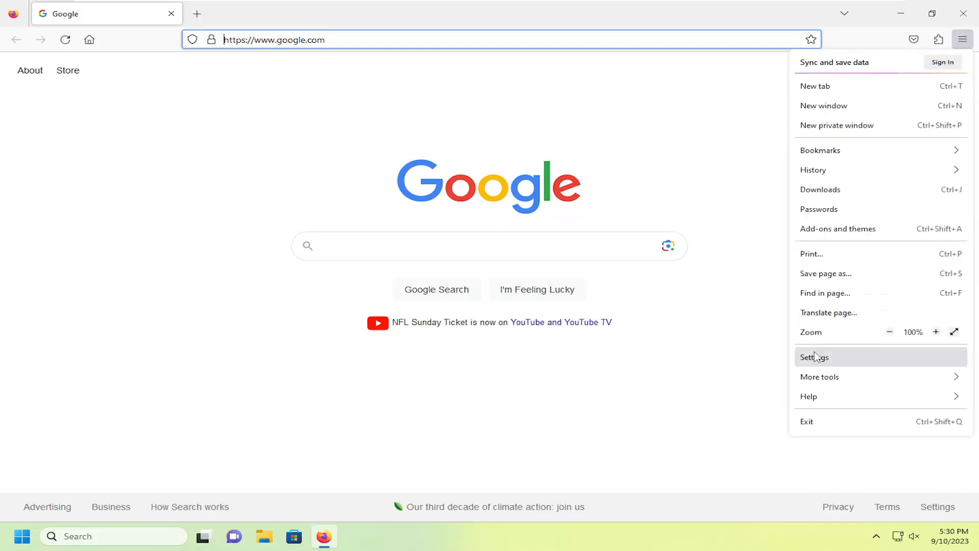
pyautogui.click(814, 357)
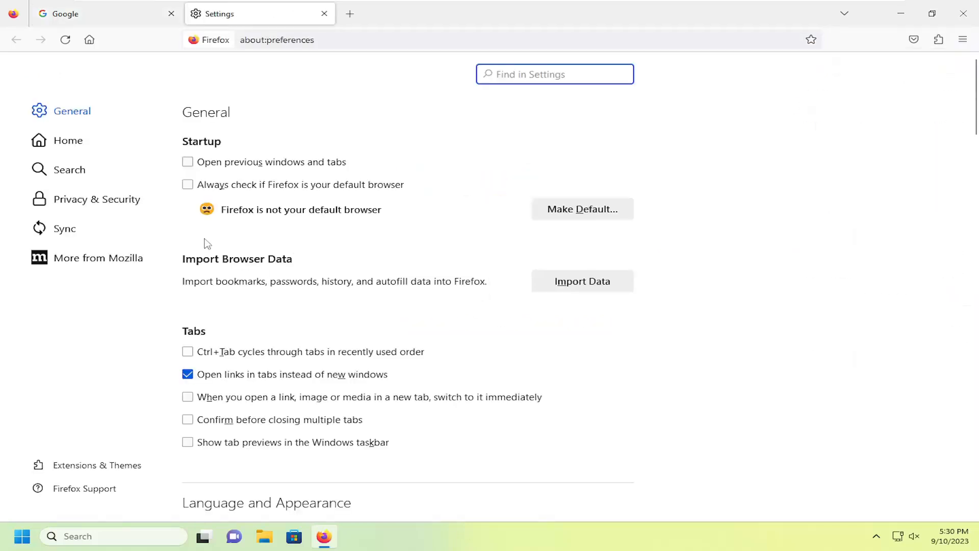
pyautogui.scroll(-3)
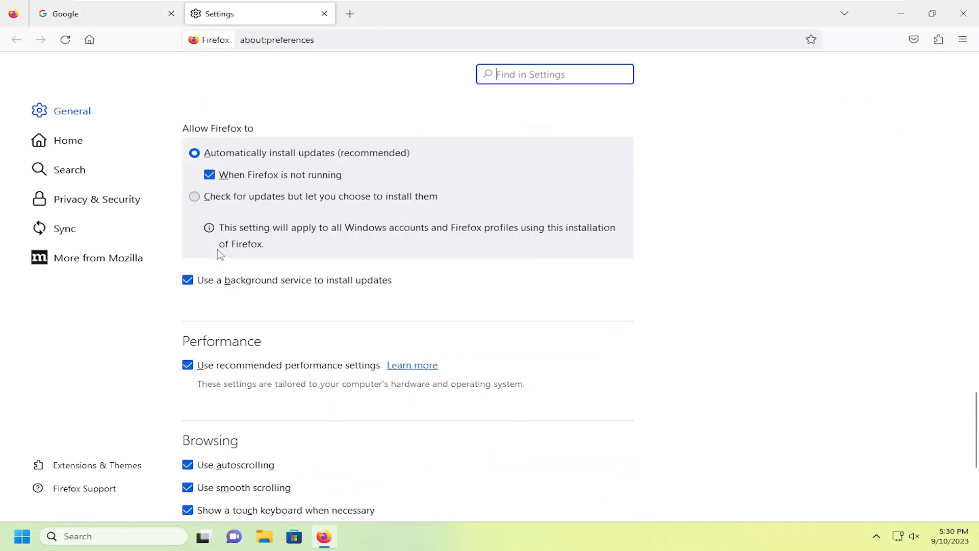
pyautogui.scroll(-3)
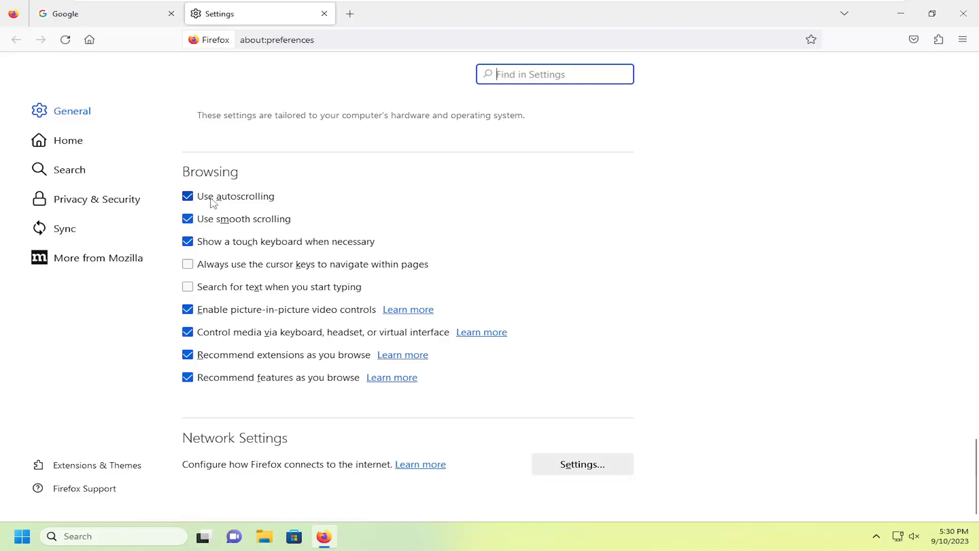
pyautogui.click(188, 196)
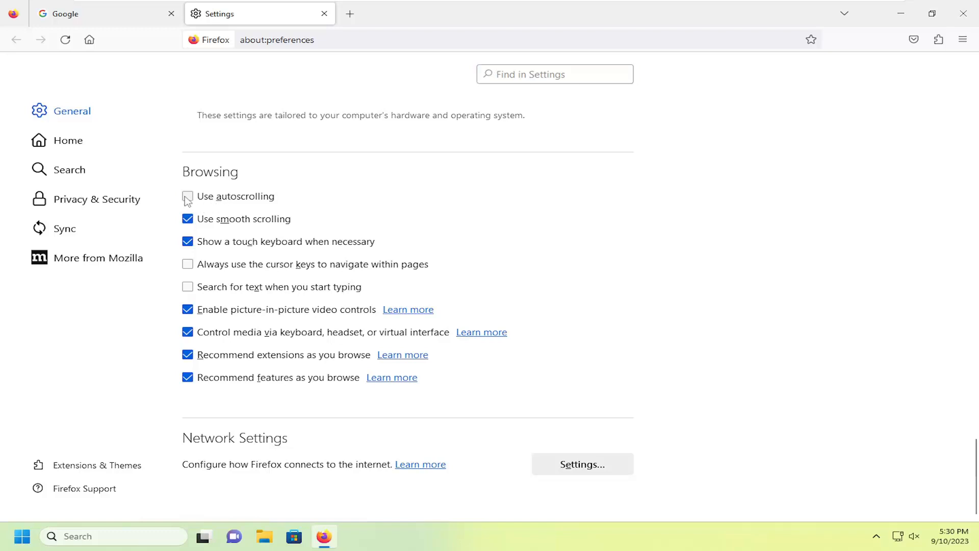
pyautogui.click(187, 196)
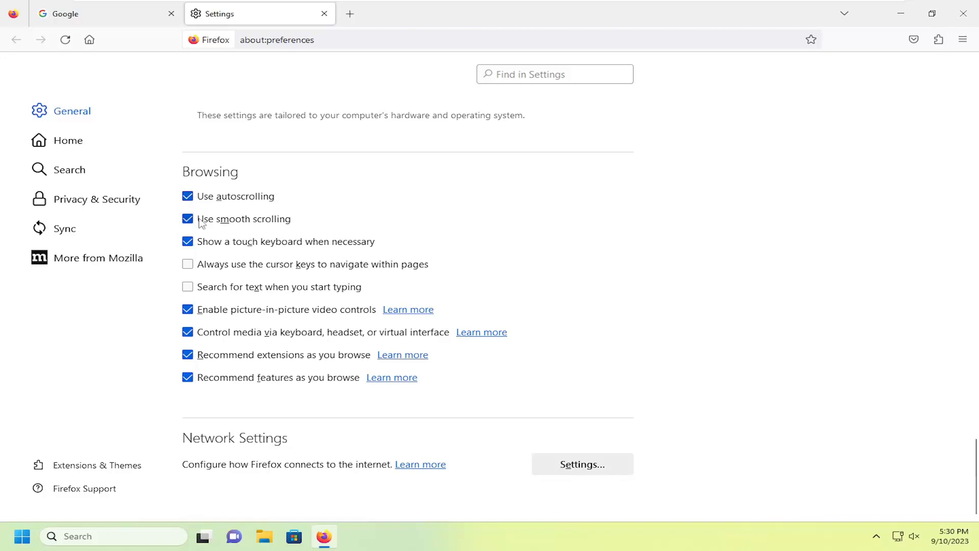
pyautogui.moveTo(254, 227)
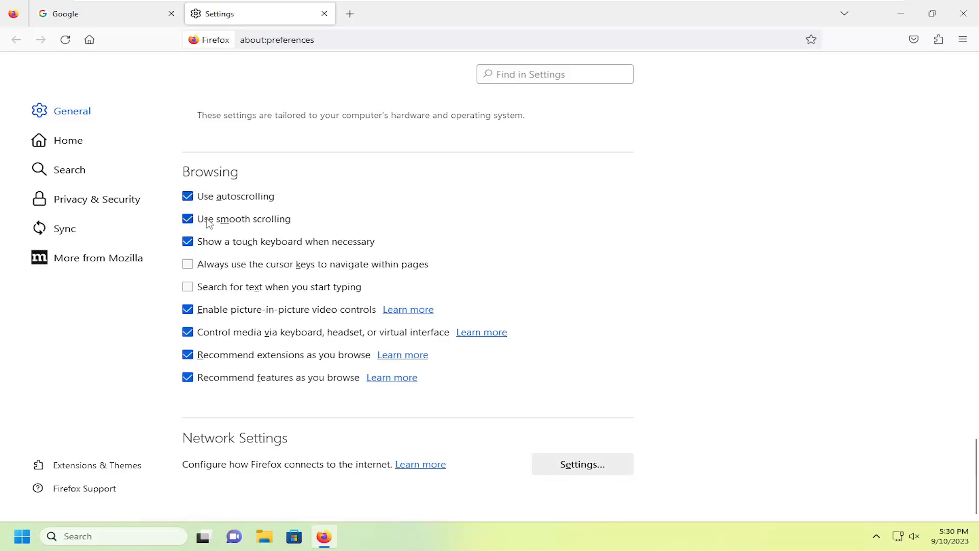
pyautogui.moveTo(222, 205)
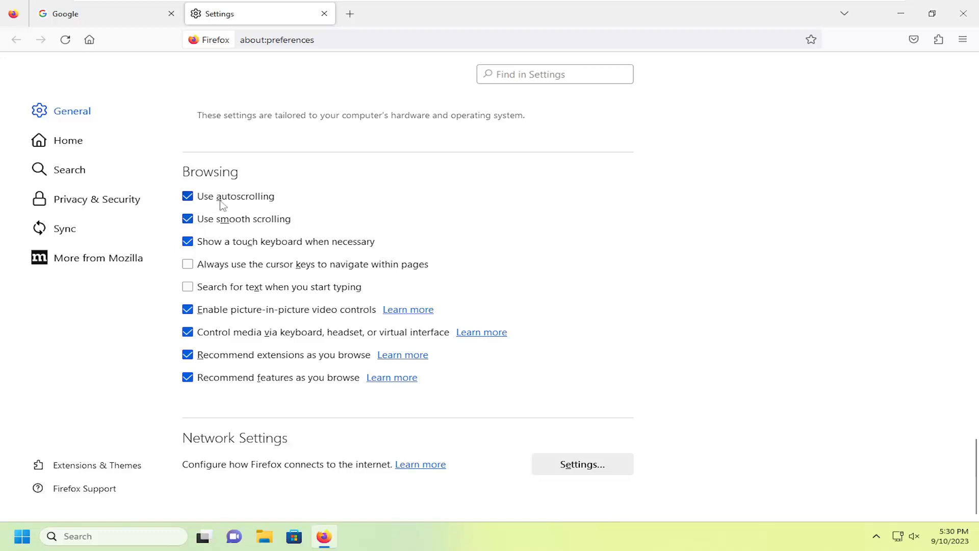
pyautogui.moveTo(323, 14)
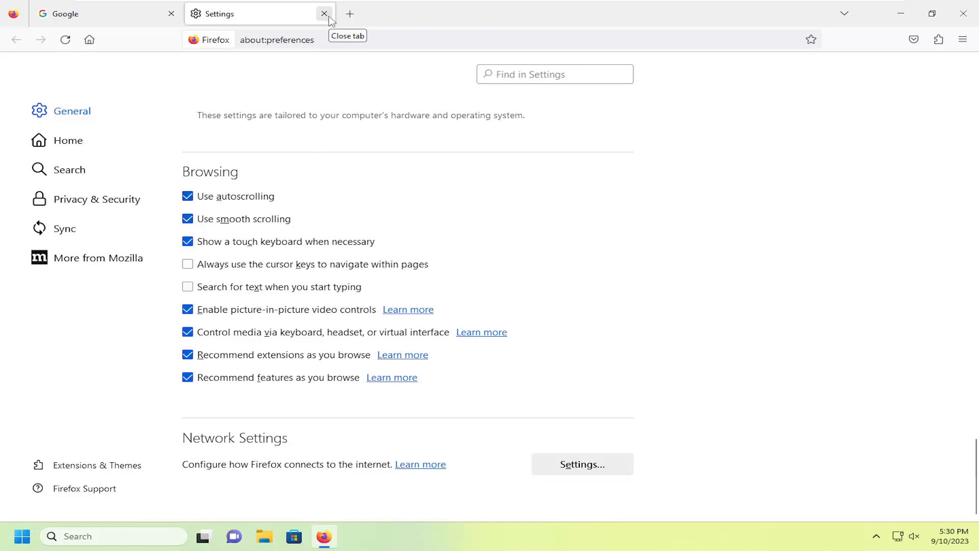
pyautogui.moveTo(323, 16)
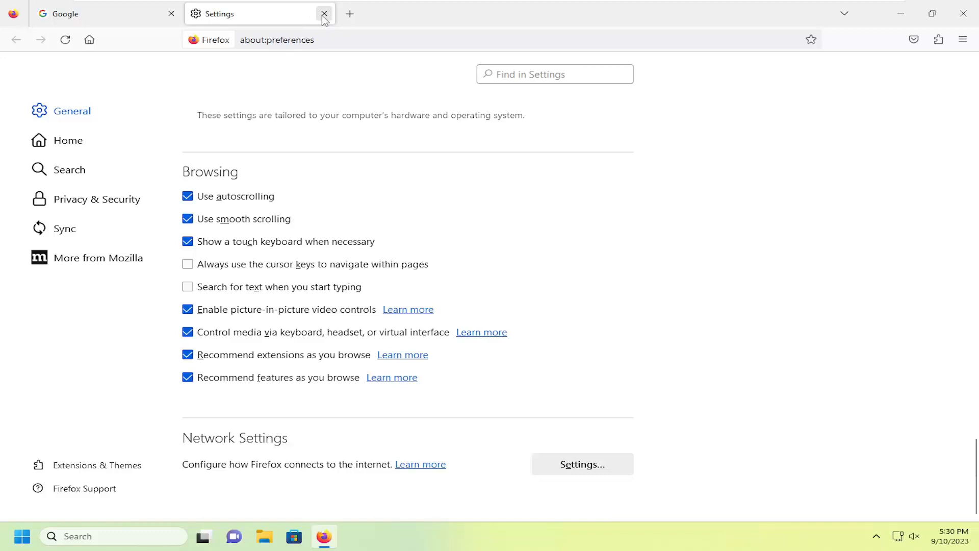
# Step: Close the Settings tab, returning to the Google homepage
pyautogui.click(324, 13)
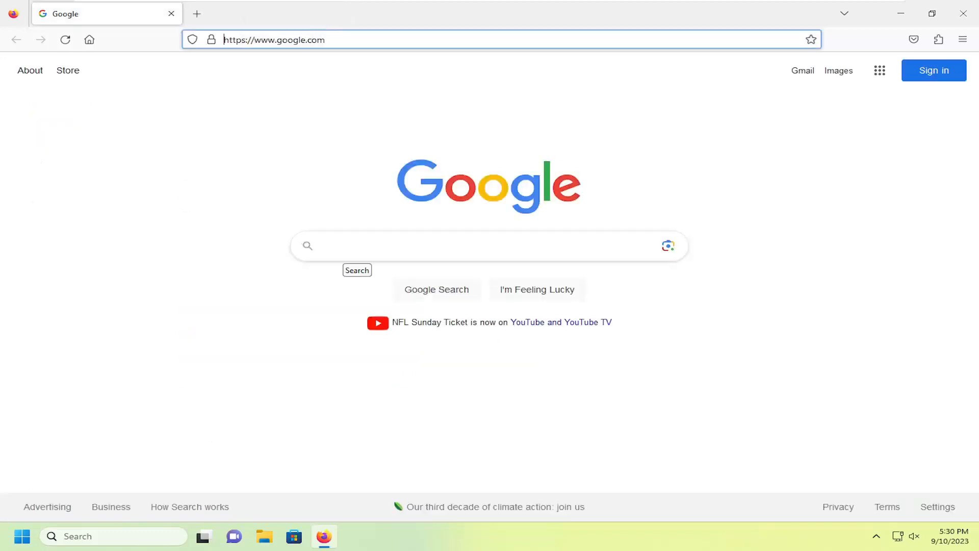